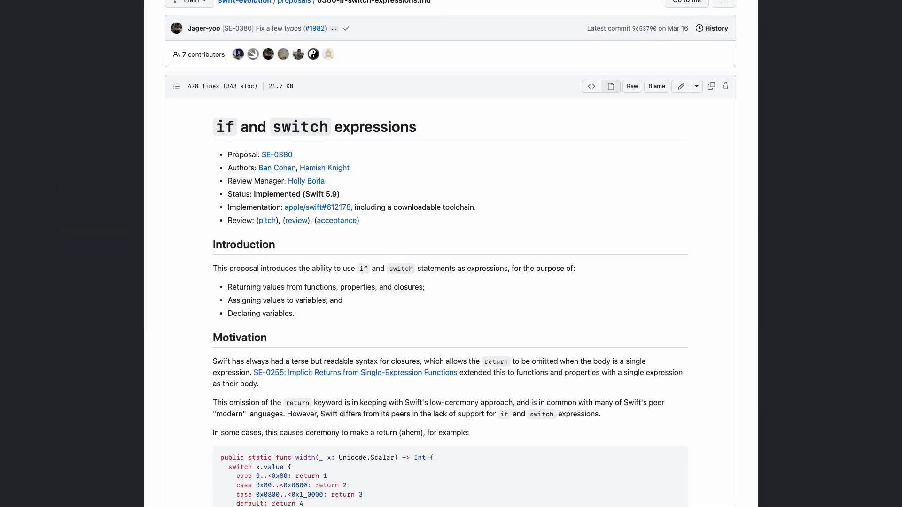
{"action": "scroll", "scroll_direction": "down", "scroll_amount": 3}
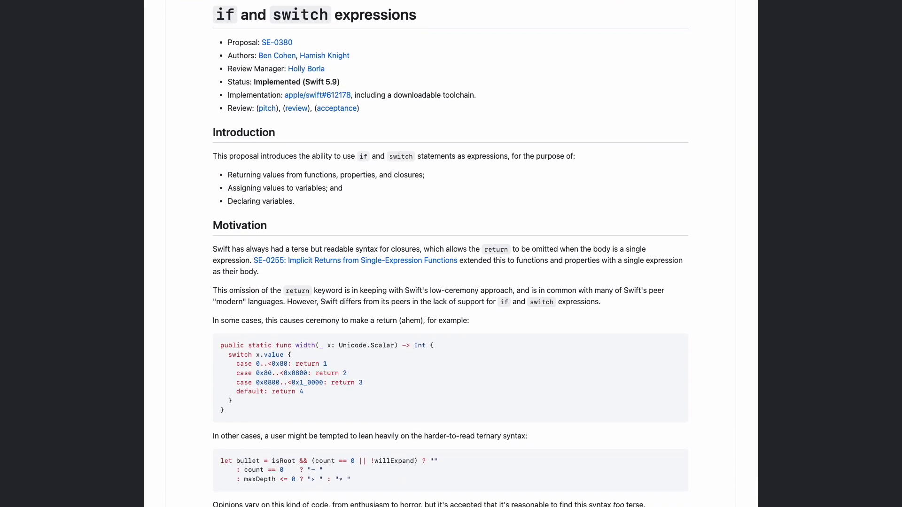
{"action": "scroll", "scroll_direction": "down", "scroll_amount": 3}
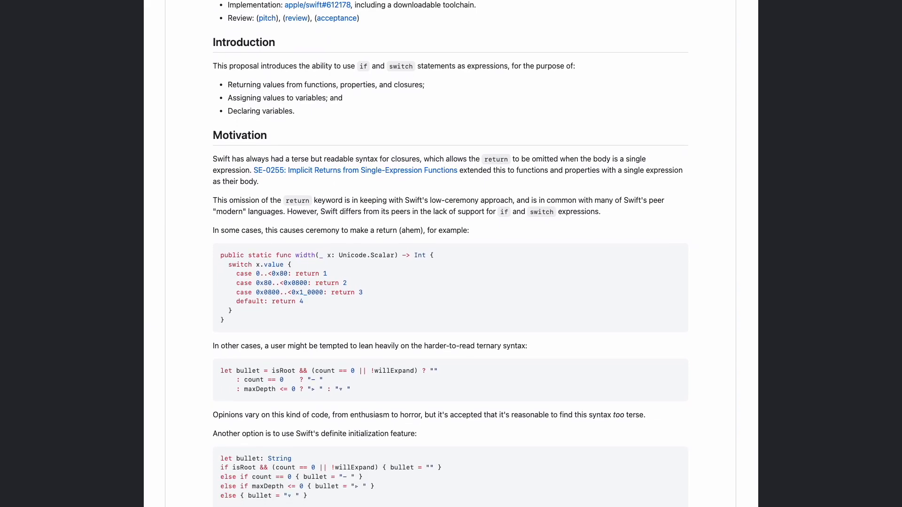